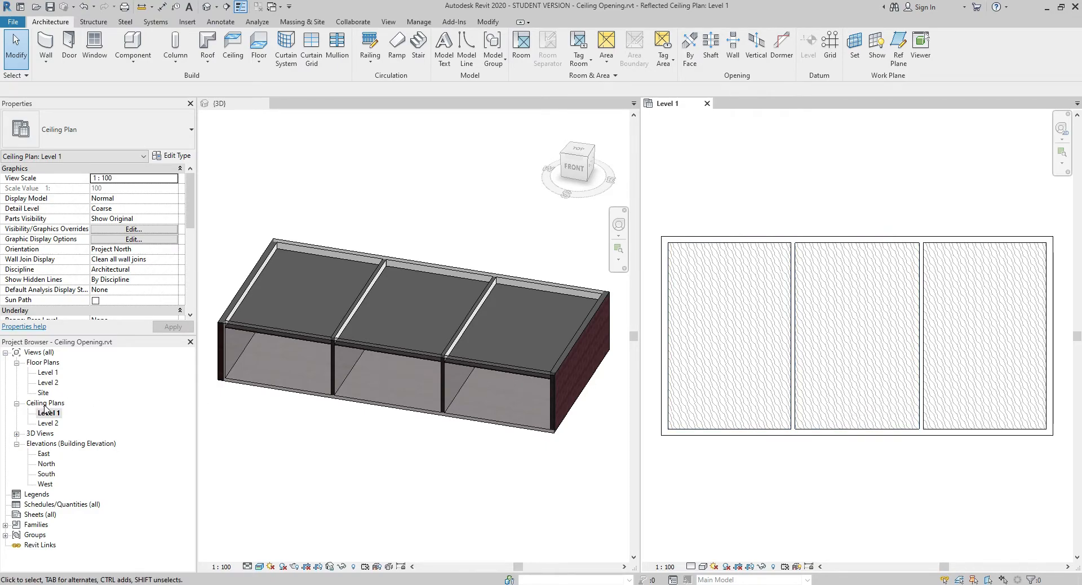
Activate the Level 1 ceiling plan and select the middle ceiling panel
click(727, 335)
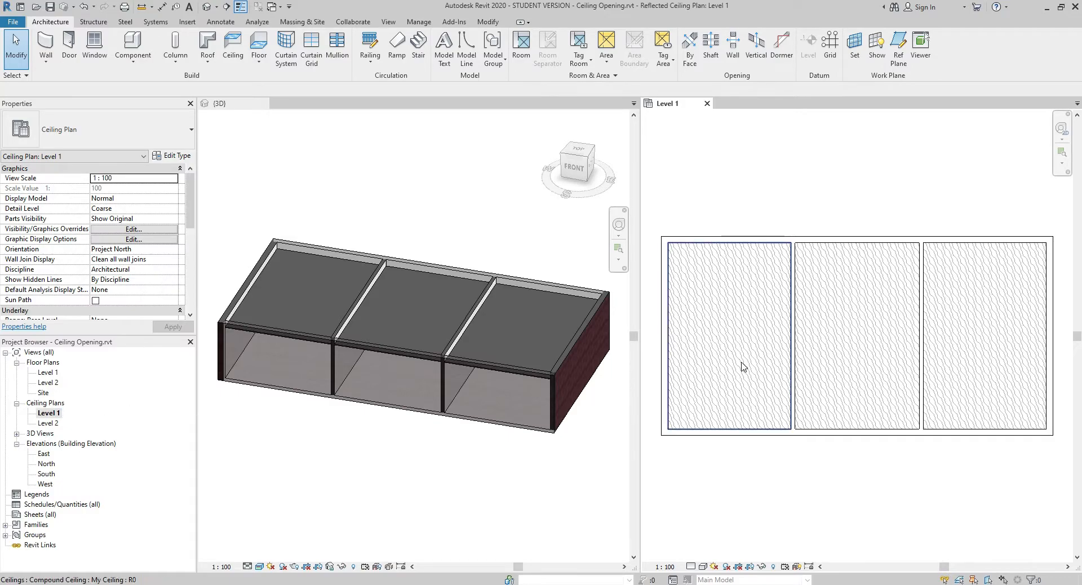
click(855, 335)
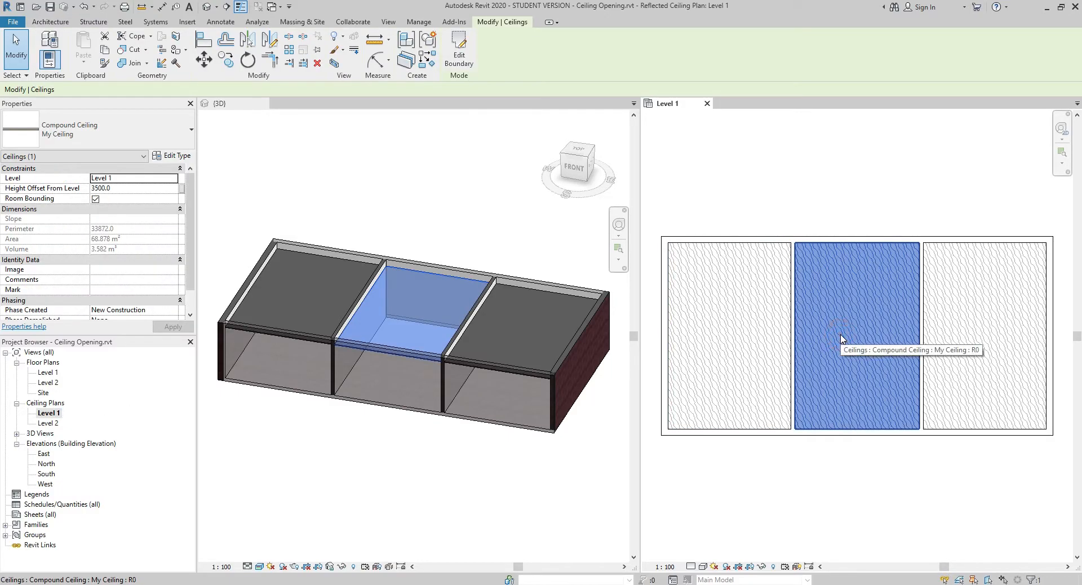
mouse_move(457, 52)
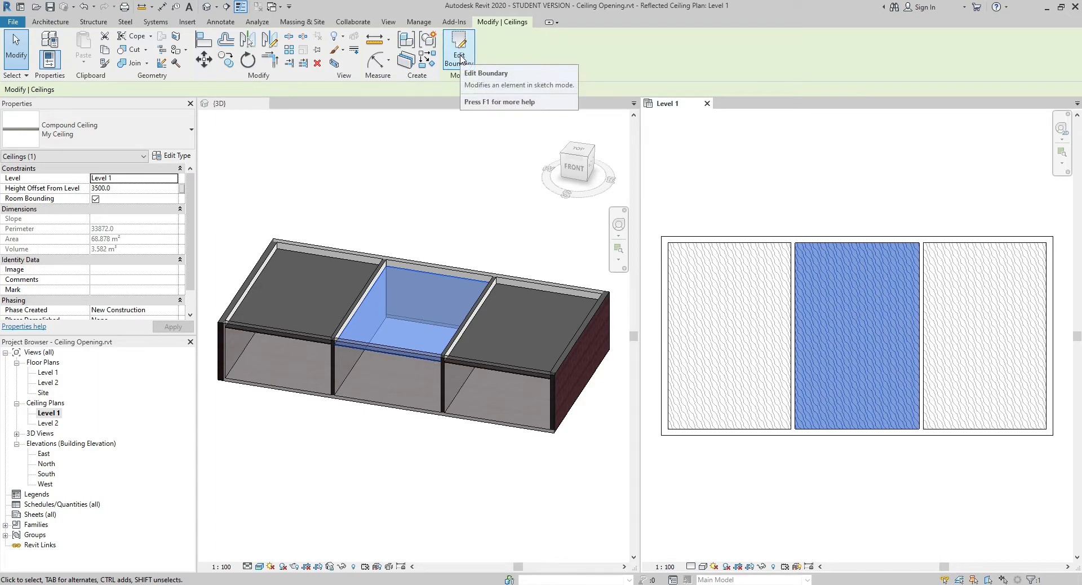
Enter Edit Boundary mode for the middle compound ceiling
click(458, 48)
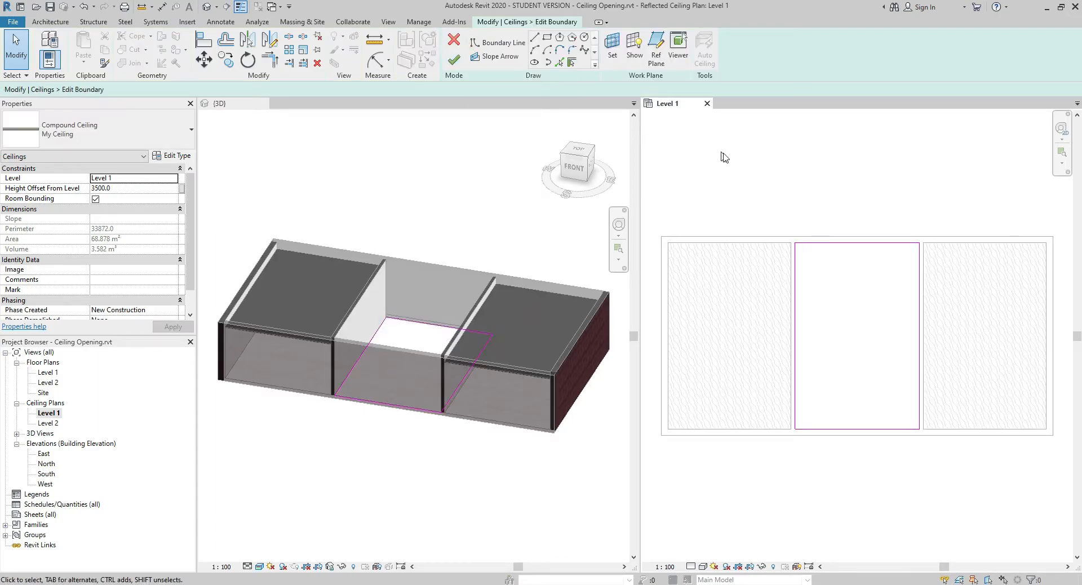
mouse_move(830, 402)
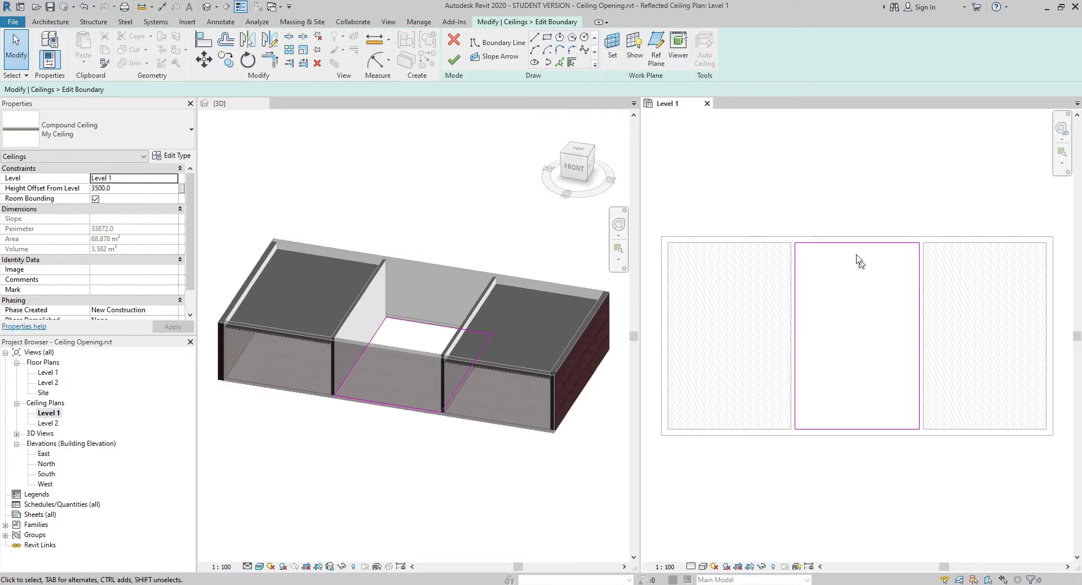
mouse_move(669, 131)
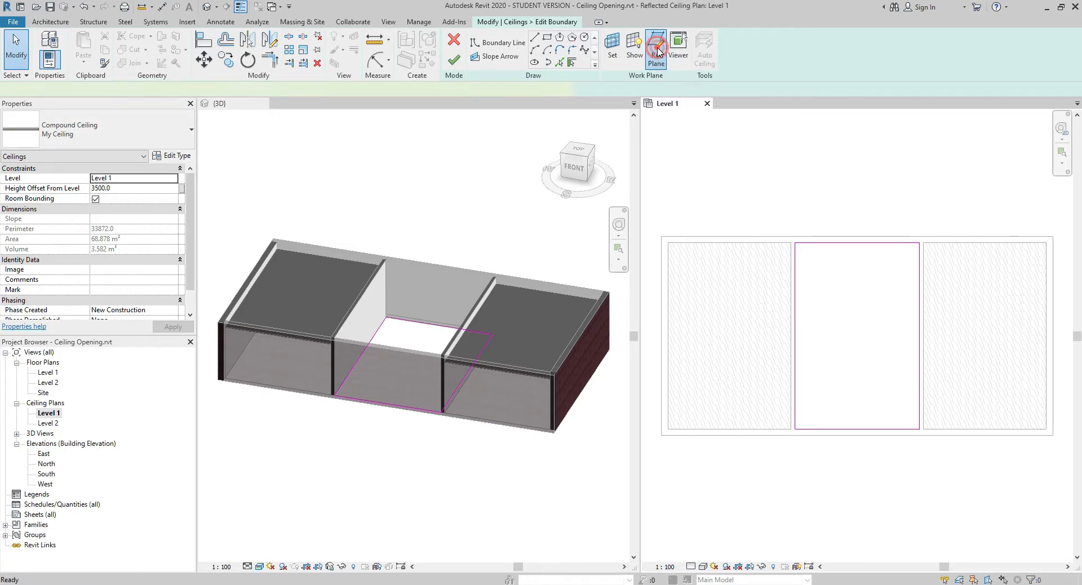
Place reference planes crossing at the centre of the middle ceiling panel
click(655, 47)
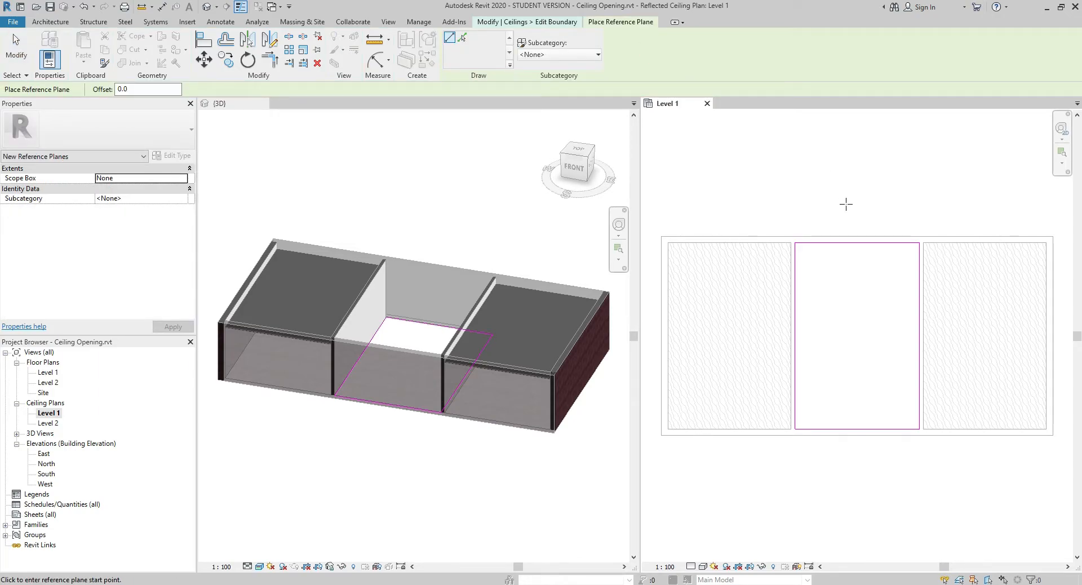
mouse_move(851, 232)
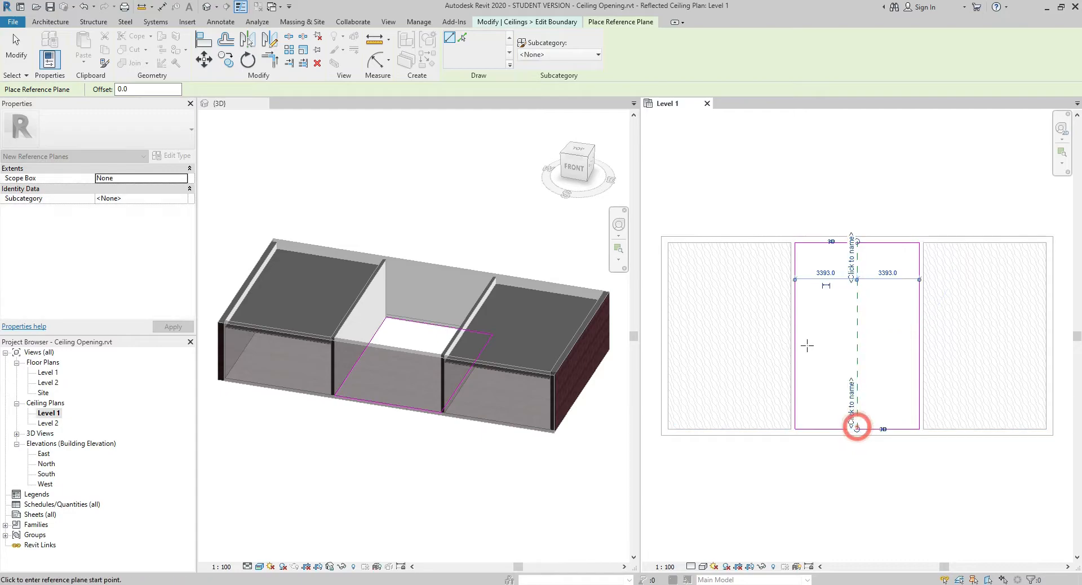
click(855, 426)
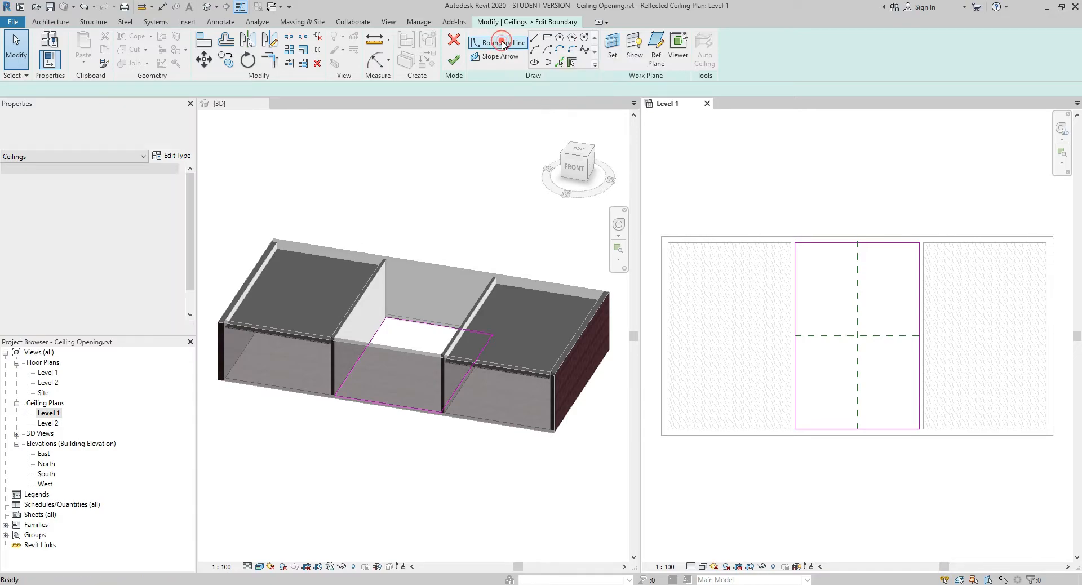
Draw a circular boundary line of radius 1200 centred on the reference-plane crossing
click(500, 42)
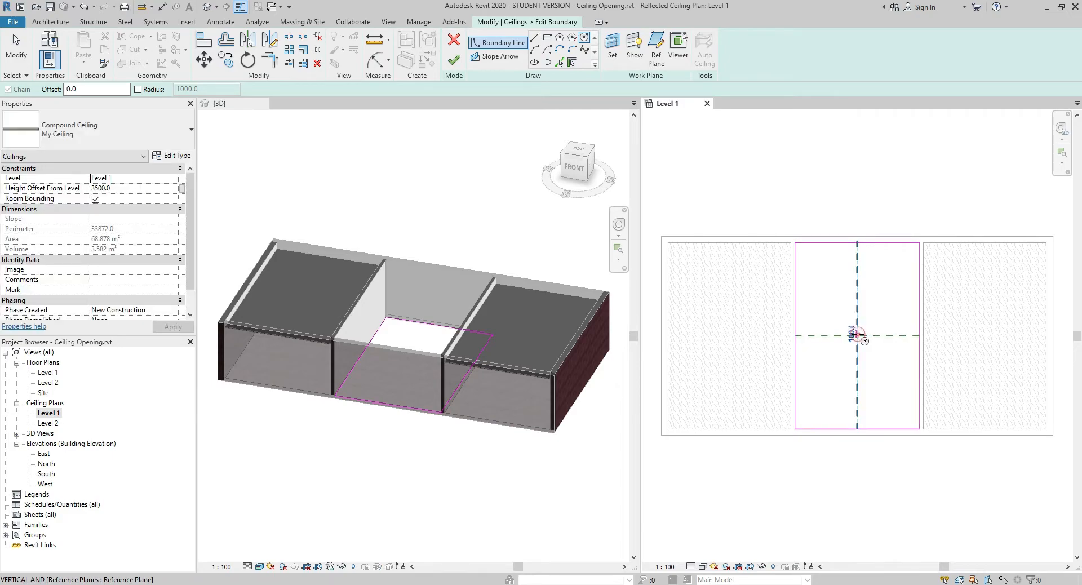
drag(855, 335, 881, 355)
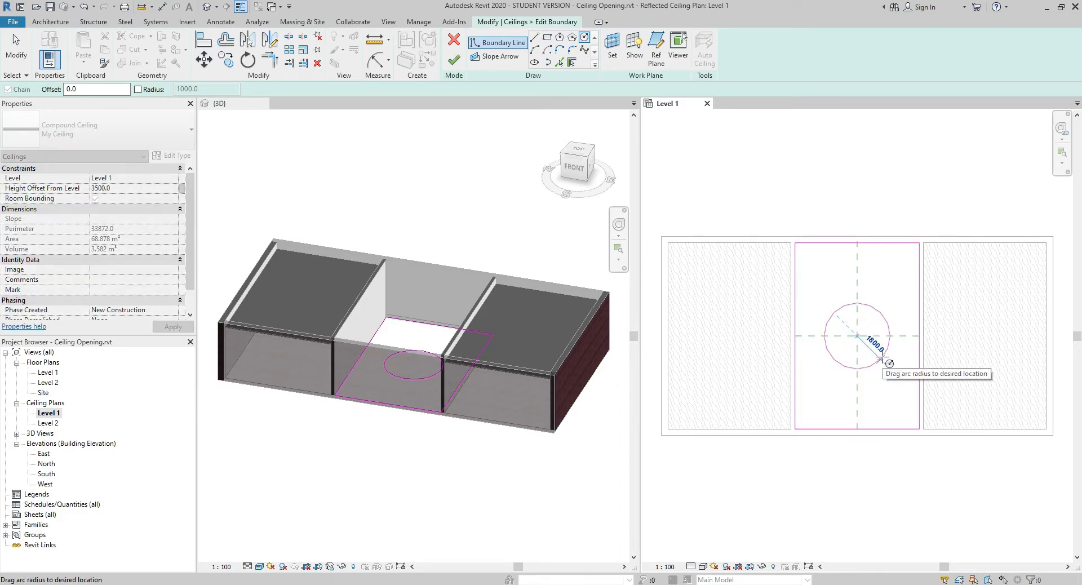
text(1200)
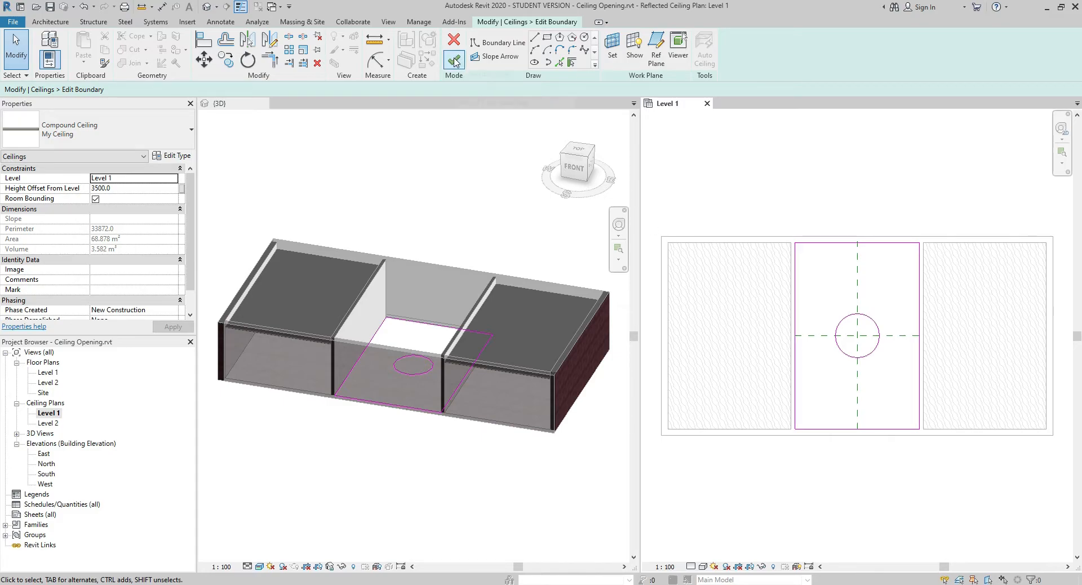
Finish the boundary edit to cut the round opening and view it from below in 3D
click(453, 61)
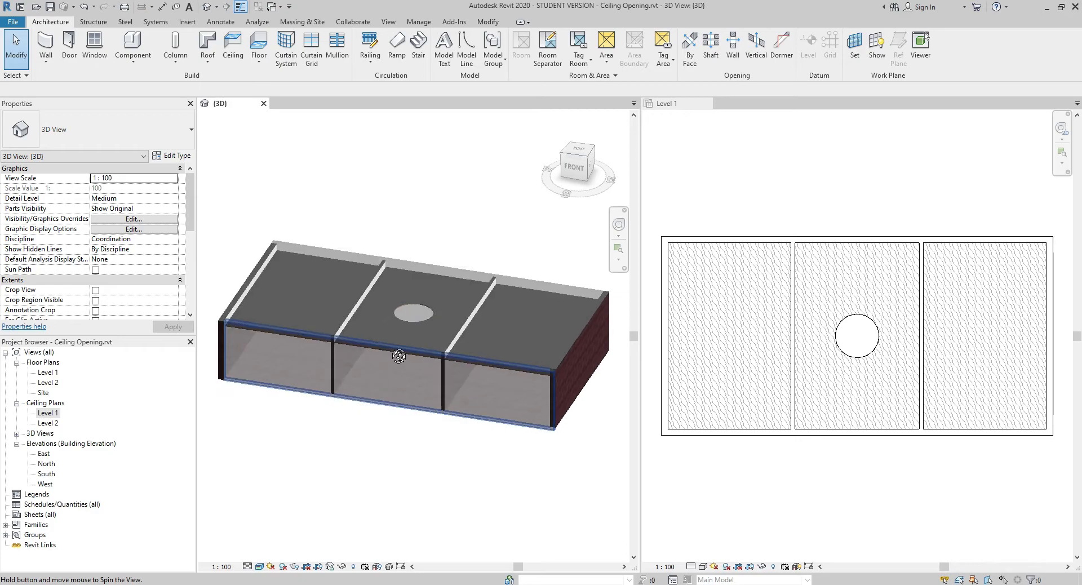
drag(398, 354, 438, 315)
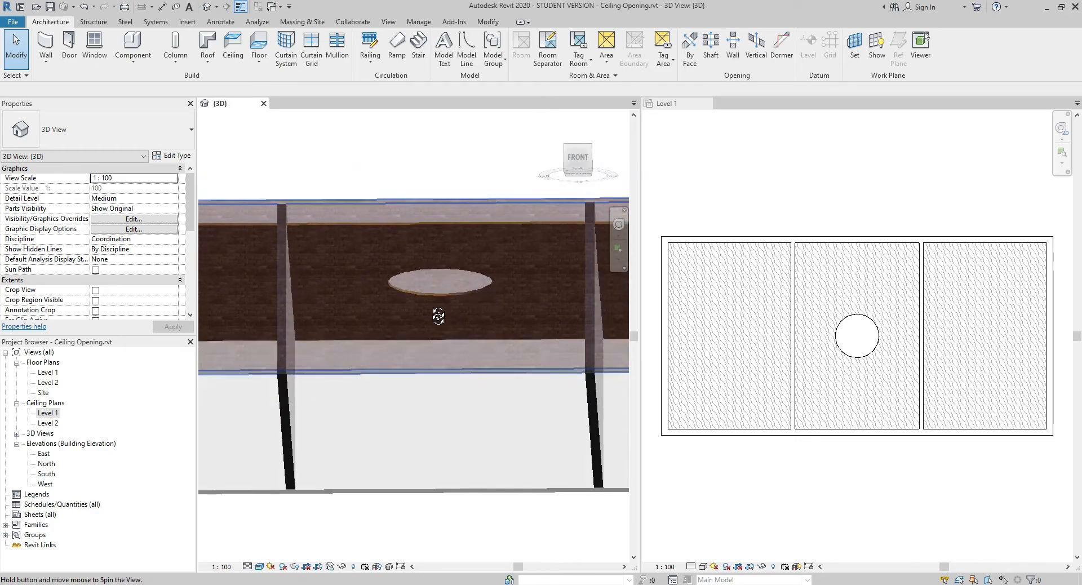